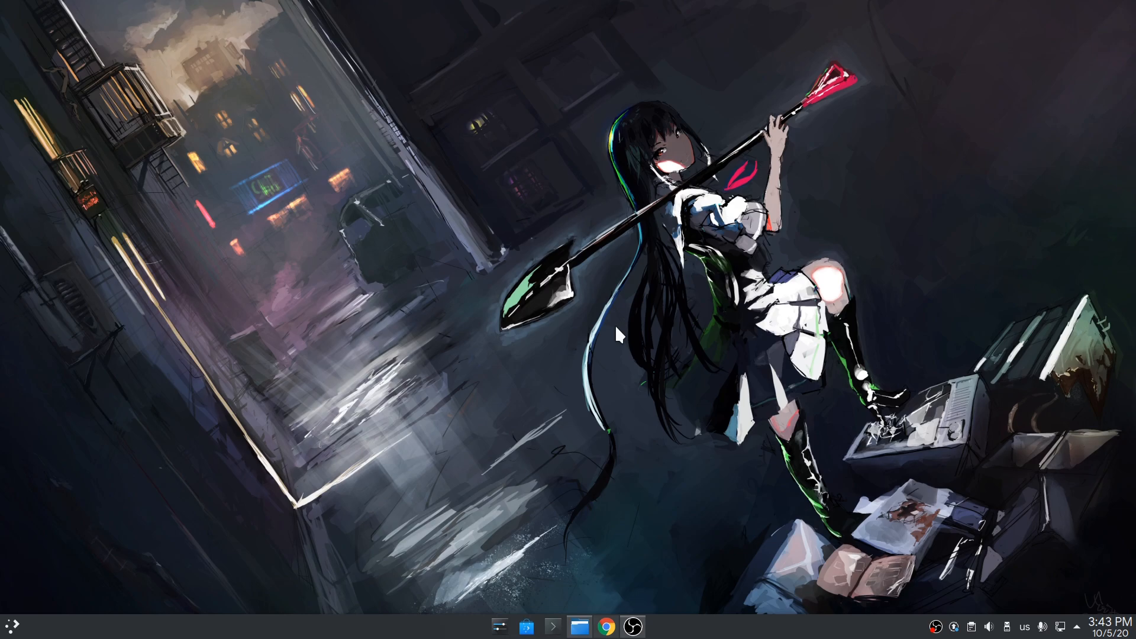
Step: Start logging out from the launcher's power options, then cancel the logout countdown
{"action": "left_click", "coordinate": [12, 625]}
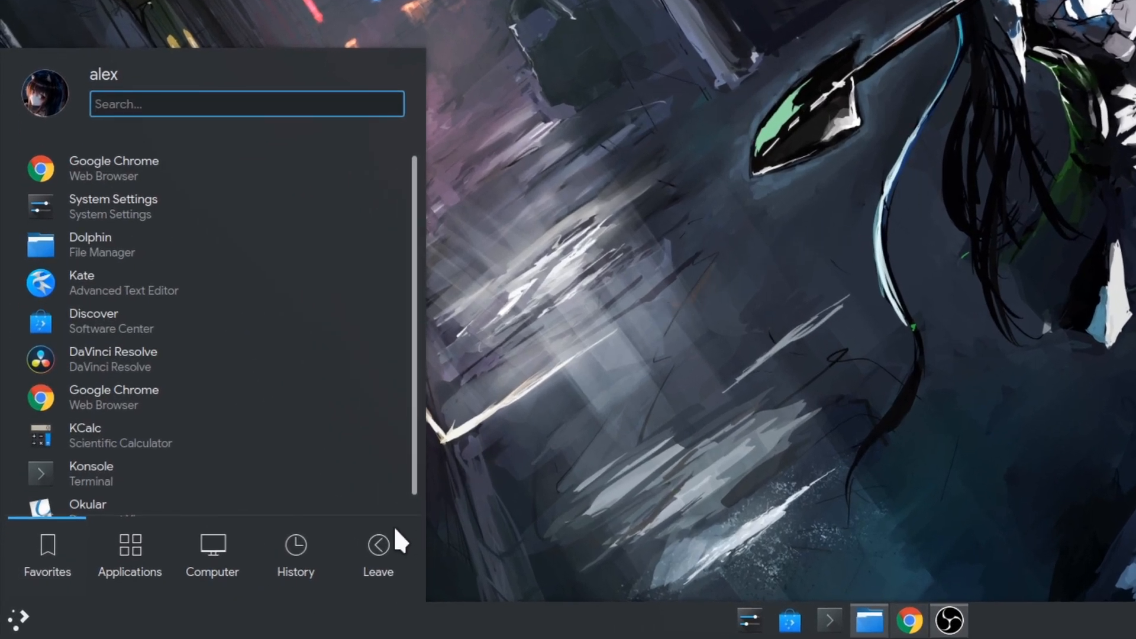
{"action": "left_click", "coordinate": [378, 553]}
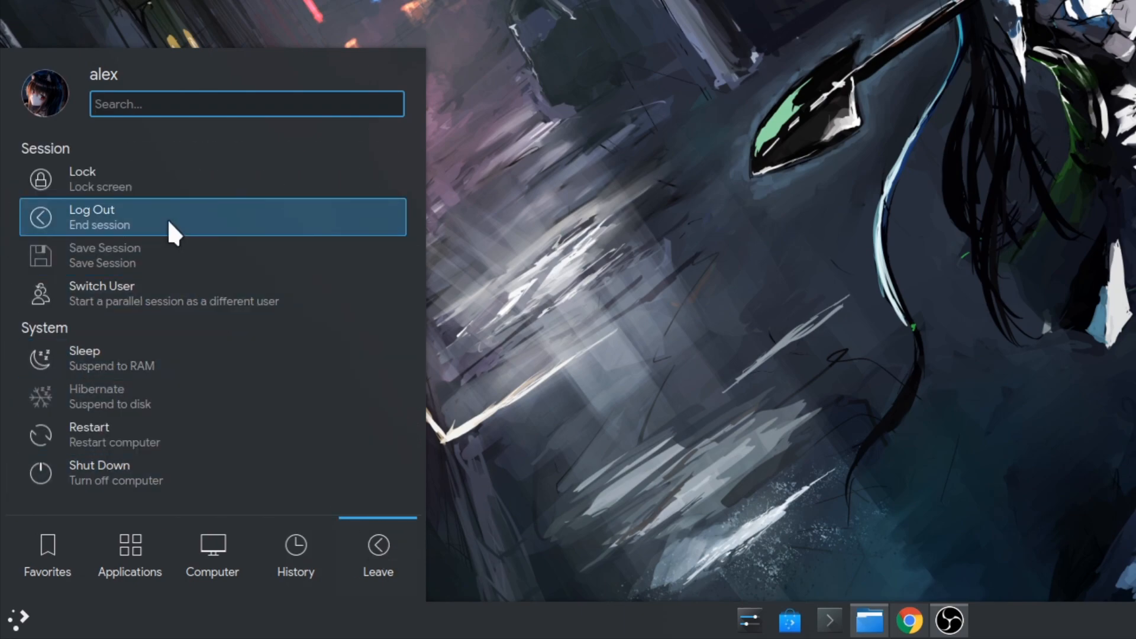
{"action": "left_click", "coordinate": [212, 216]}
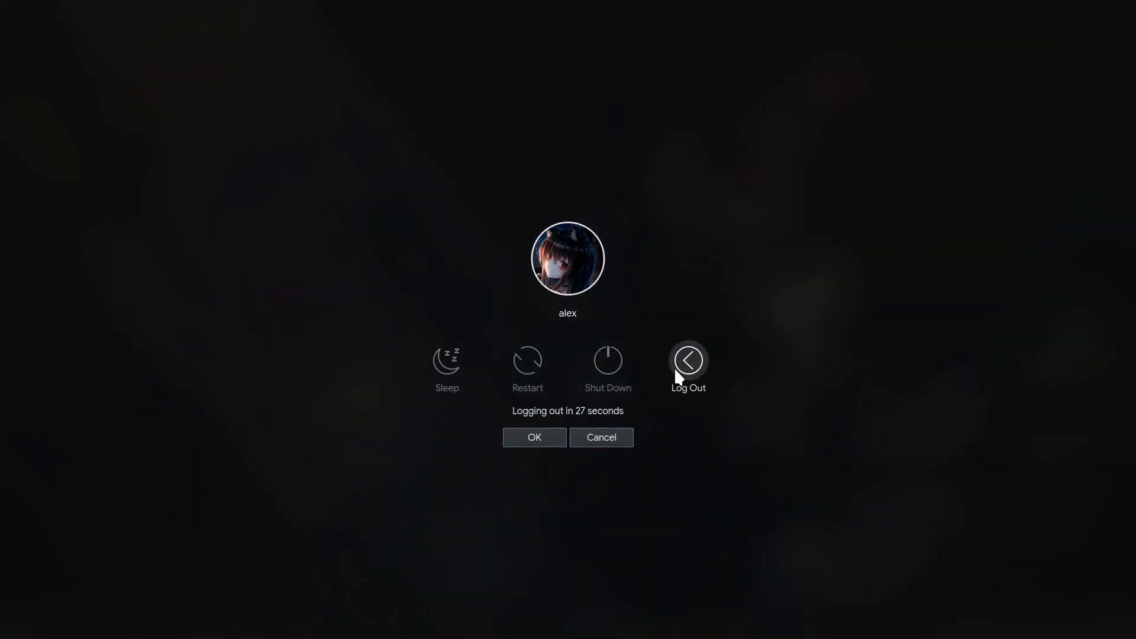
{"action": "left_click", "coordinate": [599, 437]}
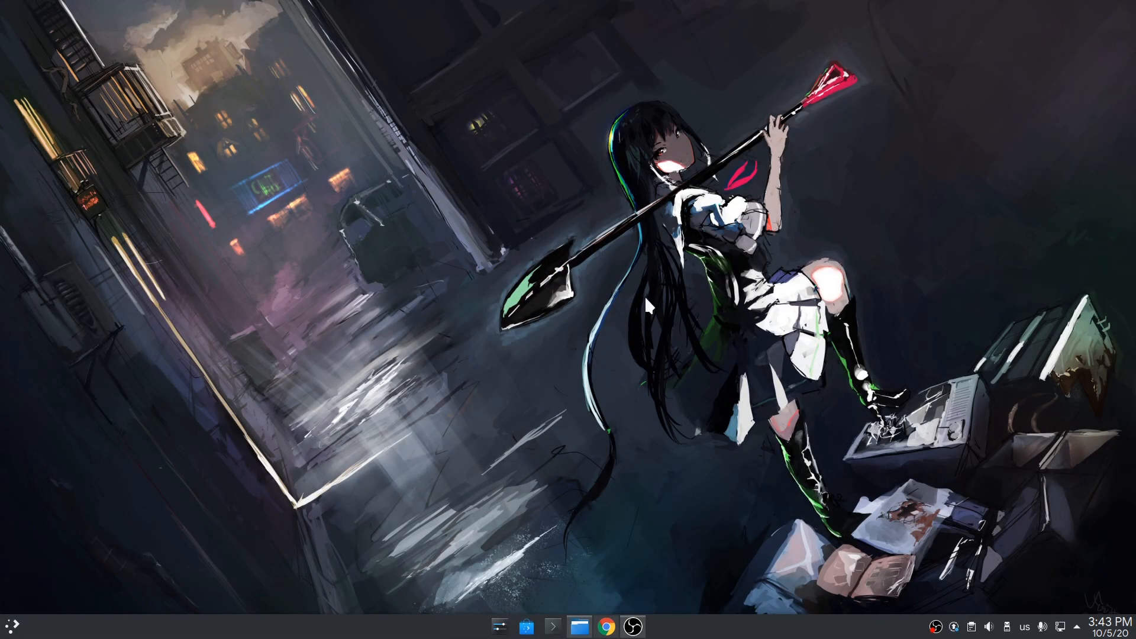
Step: Search 'logout' in KRunner and go to the Desktop Session settings result
{"action": "left_click", "coordinate": [11, 624]}
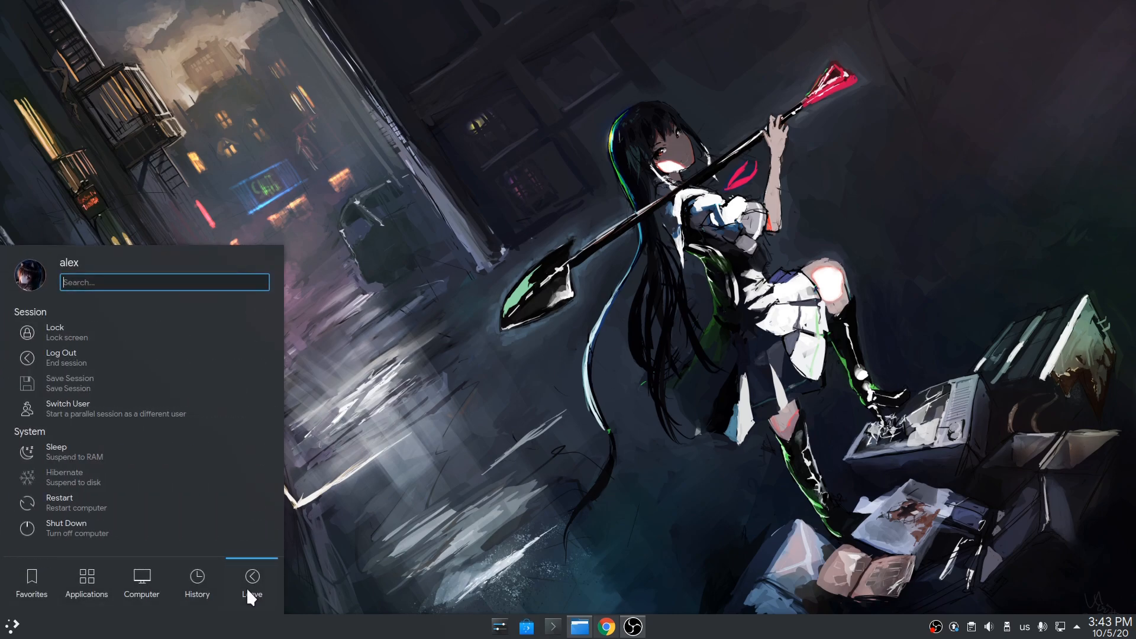
{"action": "left_click", "coordinate": [61, 352]}
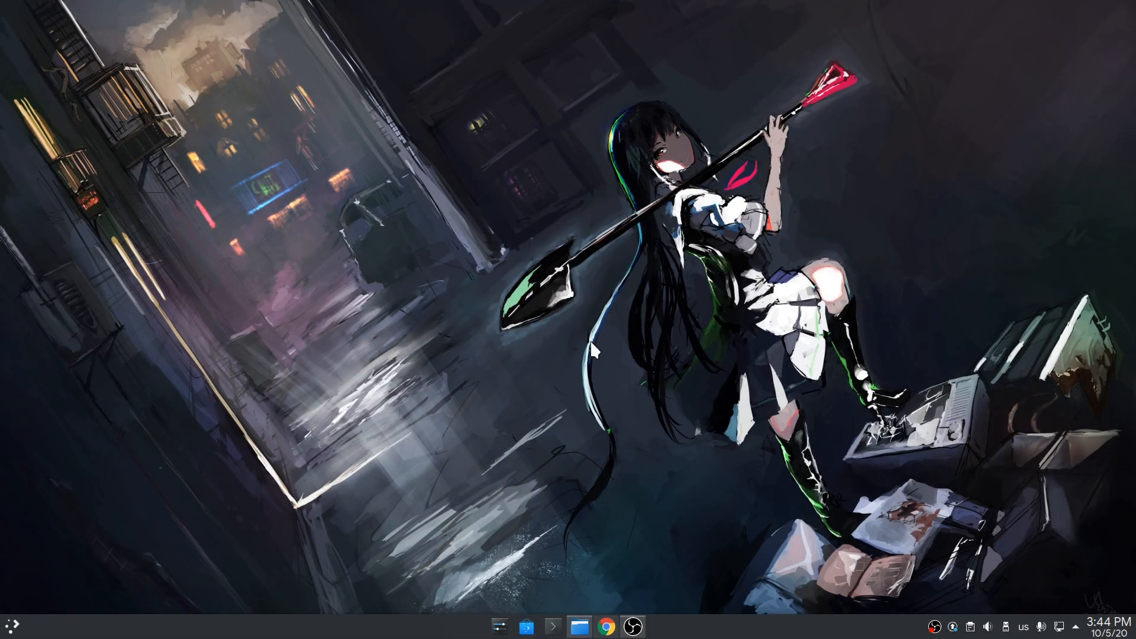
{"action": "mouse_move", "coordinate": [583, 338]}
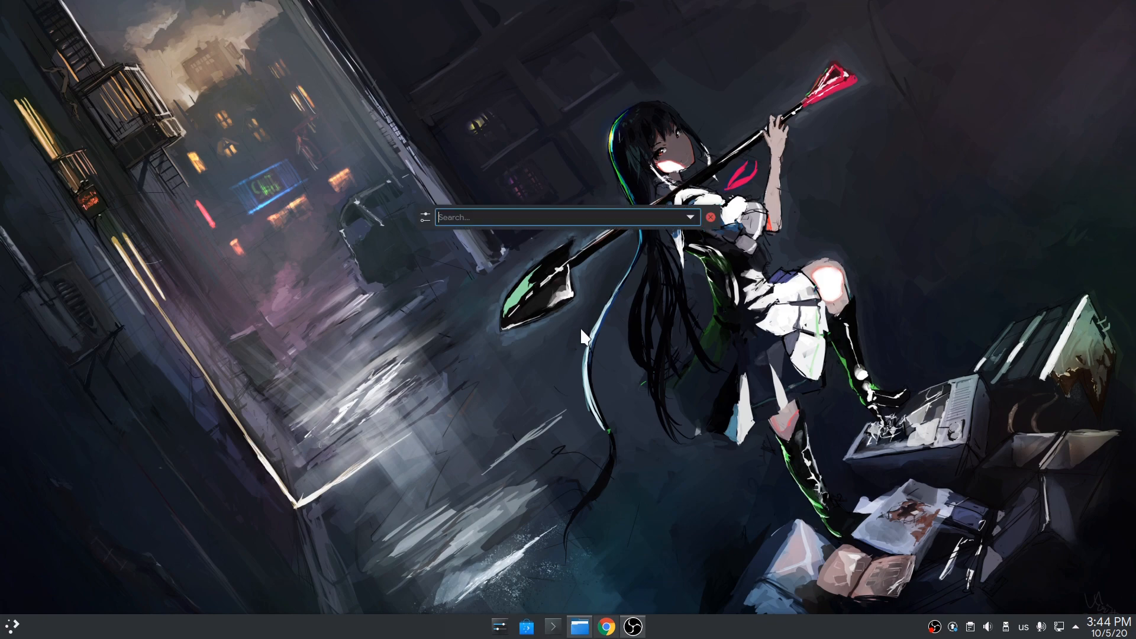
{"action": "type", "text": "logout"}
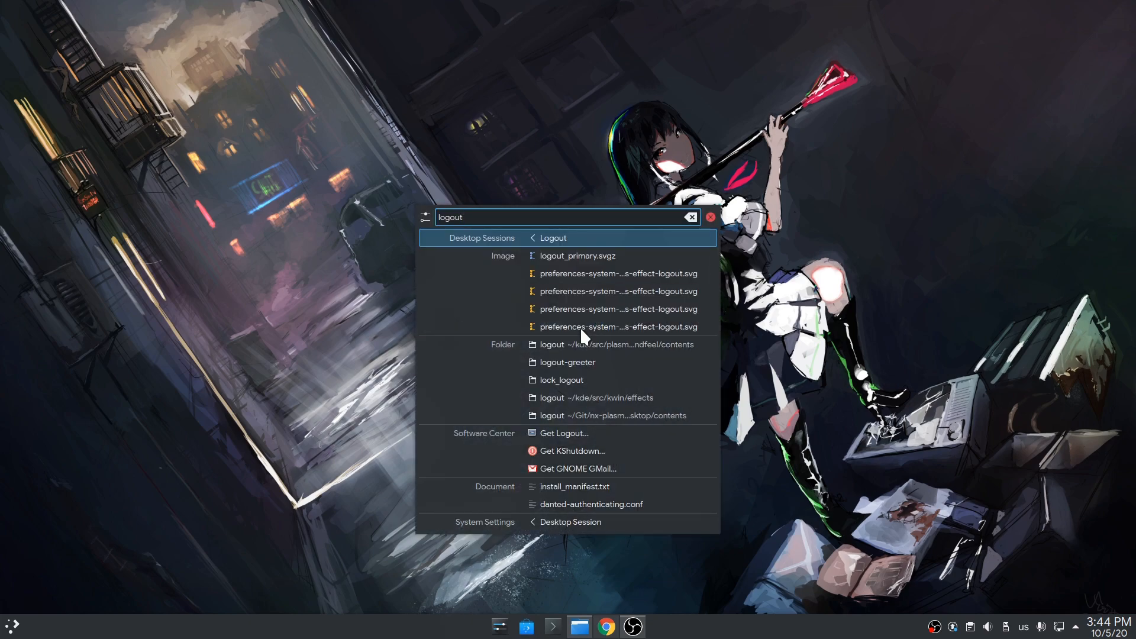
{"action": "left_click", "coordinate": [570, 522]}
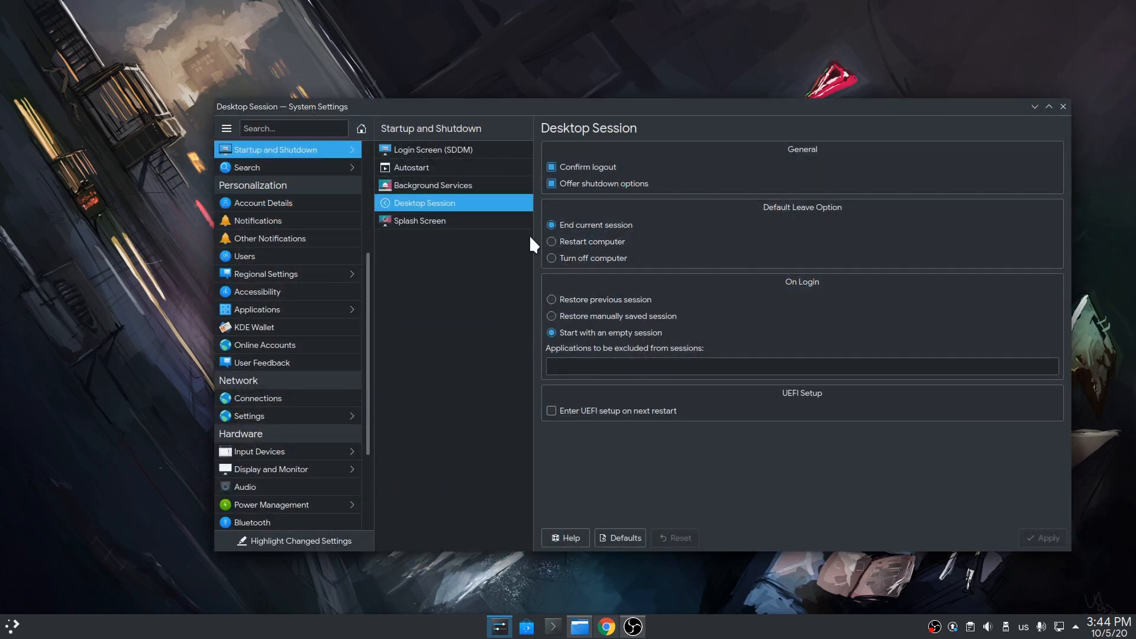
{"action": "mouse_move", "coordinate": [831, 221]}
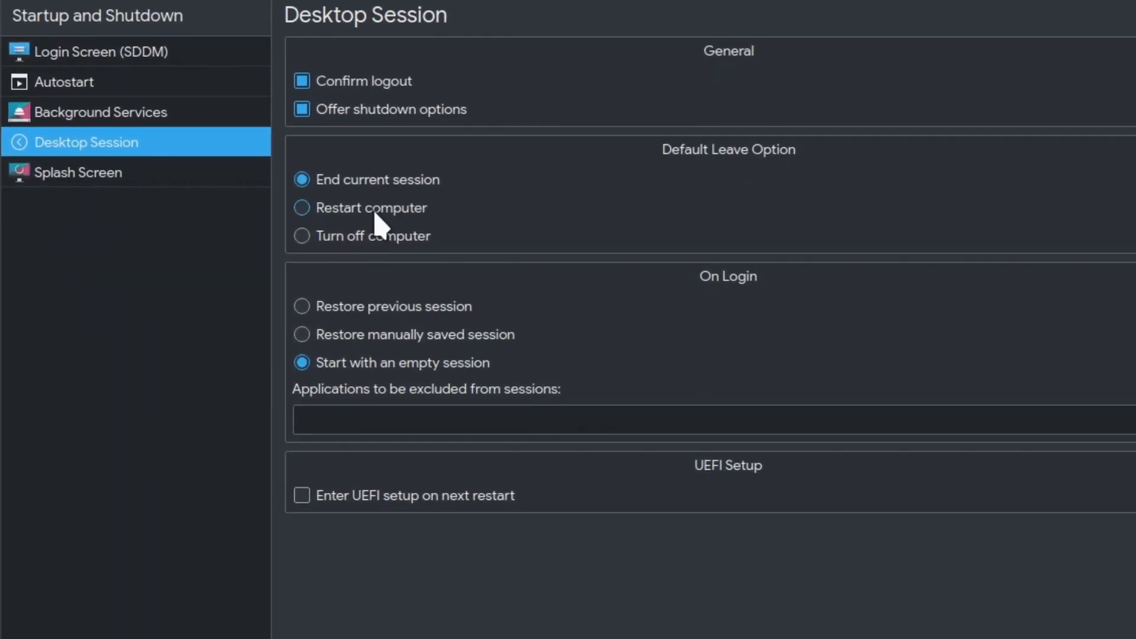
Step: Select Restart computer as the Default Leave Option
{"action": "left_click", "coordinate": [302, 208]}
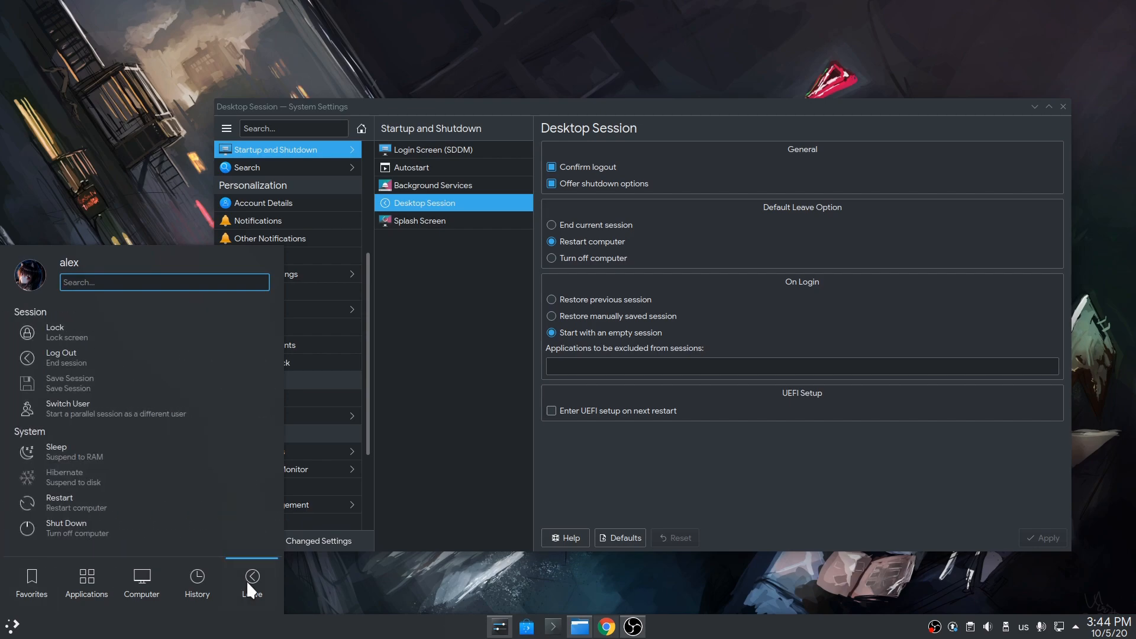
{"action": "mouse_move", "coordinate": [130, 382]}
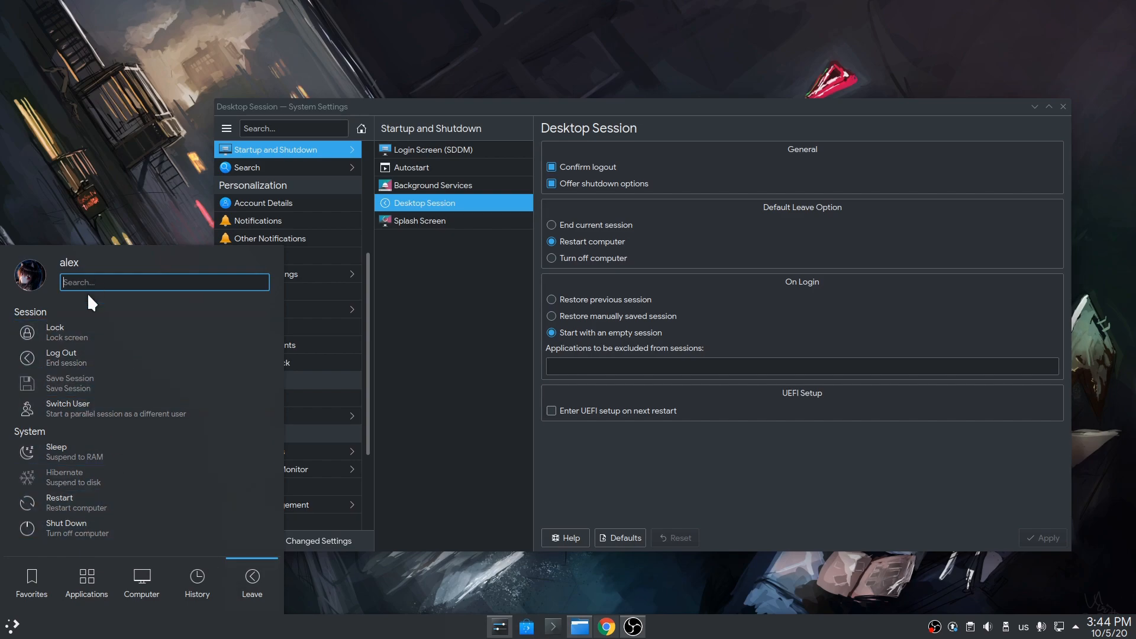
{"action": "mouse_move", "coordinate": [441, 357]}
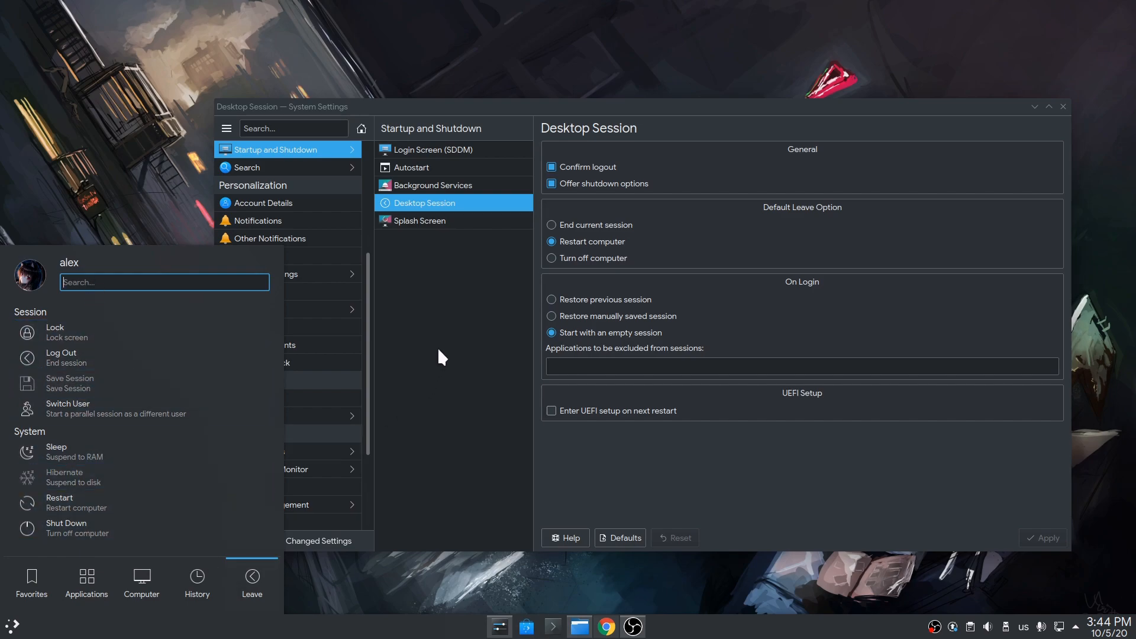
{"action": "type", "text": "leave"}
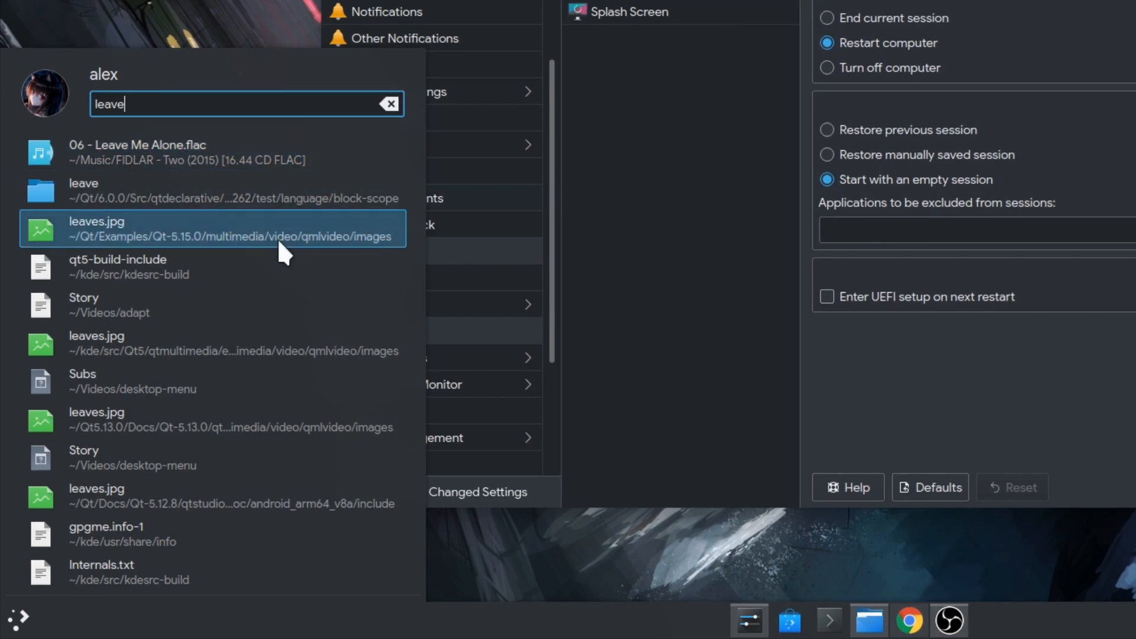
{"action": "mouse_move", "coordinate": [583, 154]}
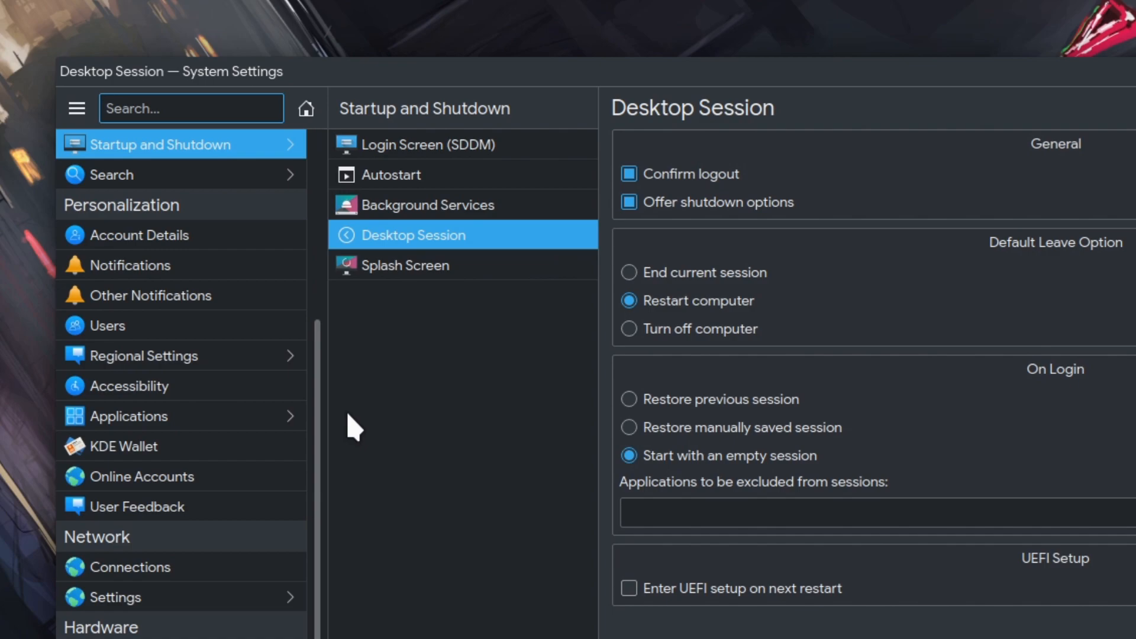
Step: Search 'leave' in the Shortcuts settings, find nothing, and close System Settings
{"action": "type", "text": "shor"}
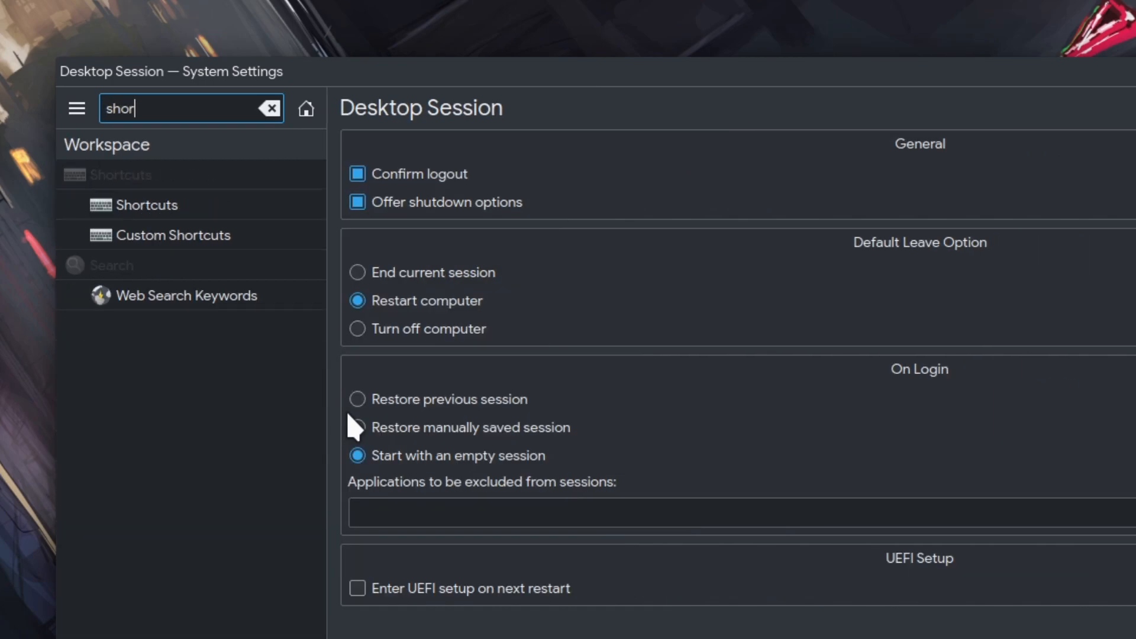
{"action": "left_click", "coordinate": [147, 205]}
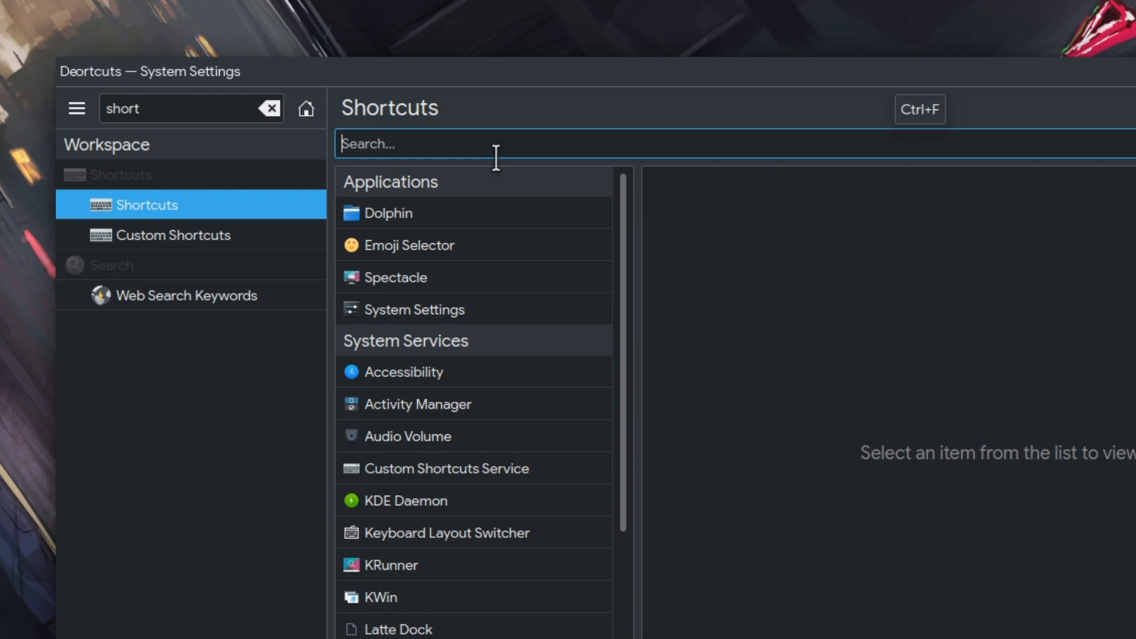
{"action": "type", "text": "leave"}
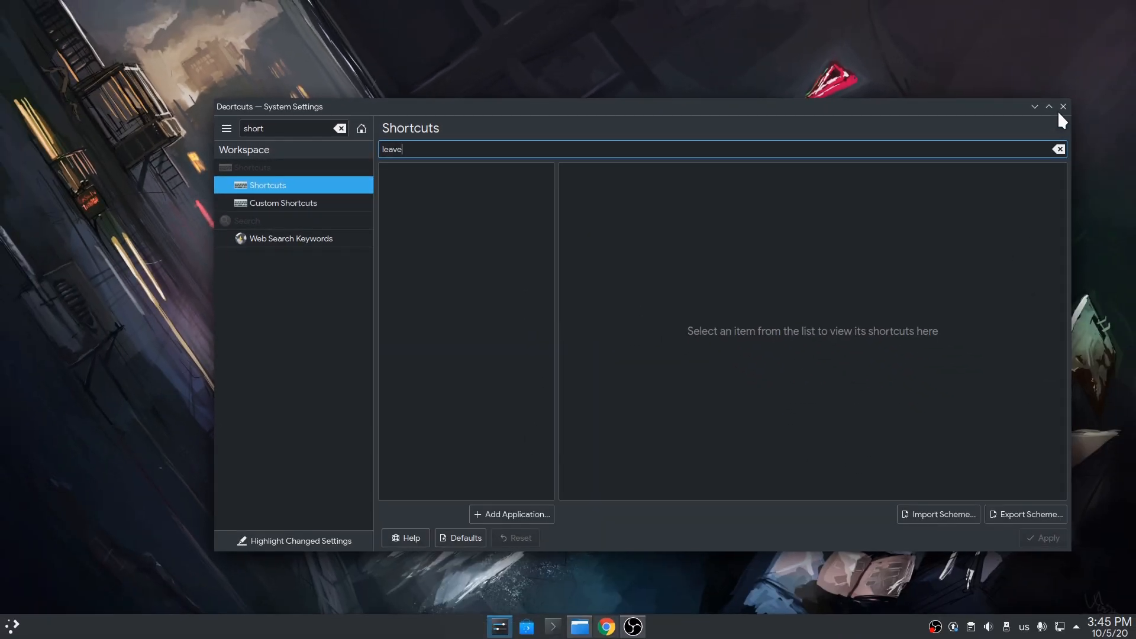
{"action": "left_click", "coordinate": [1063, 107]}
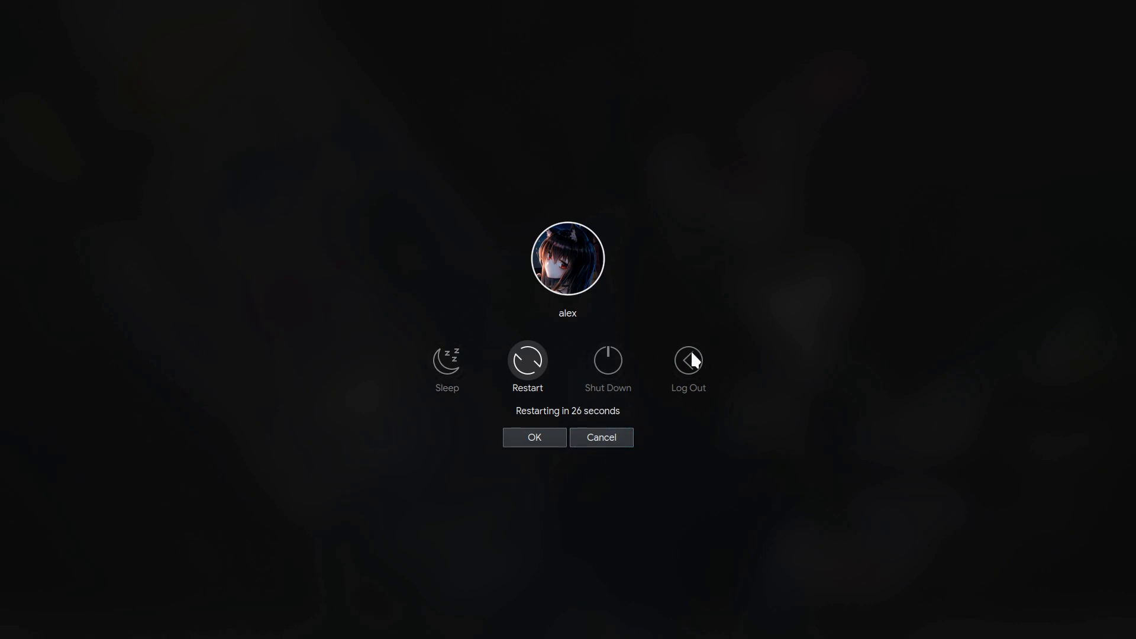
{"action": "mouse_move", "coordinate": [511, 311]}
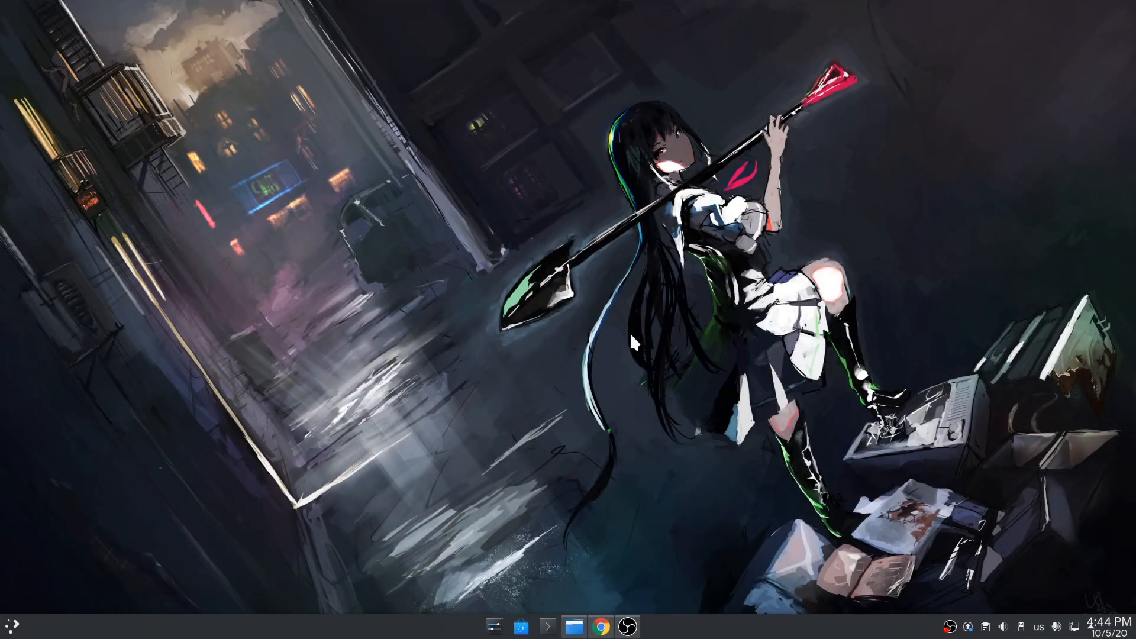
{"action": "mouse_move", "coordinate": [600, 297]}
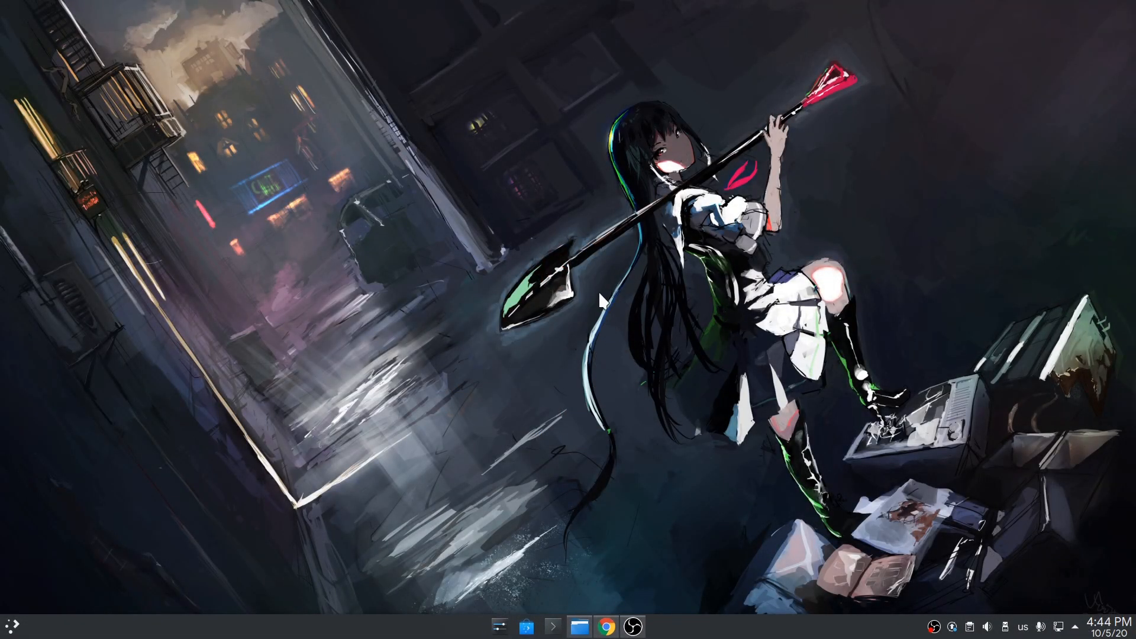